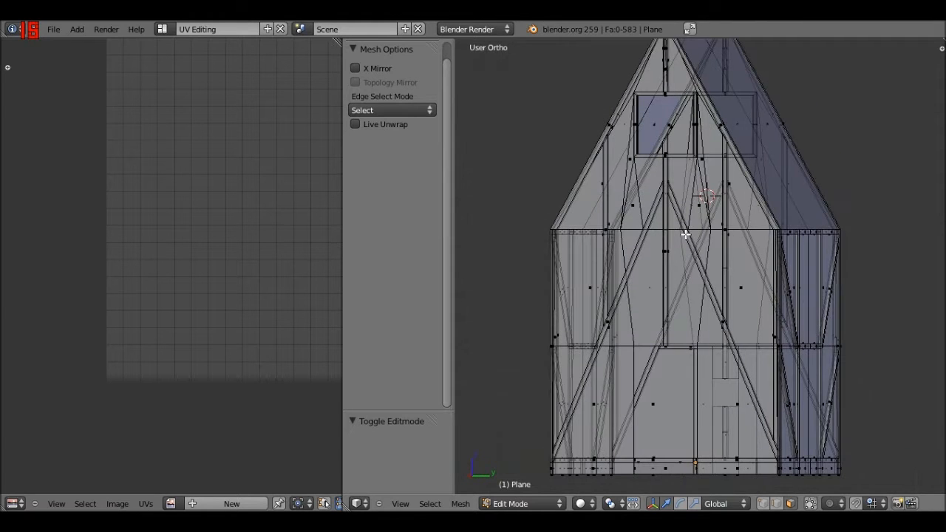
Step: Switch to the side view and assign the House_AO image to the UV editor
{"action": "key", "text": "KP_1"}
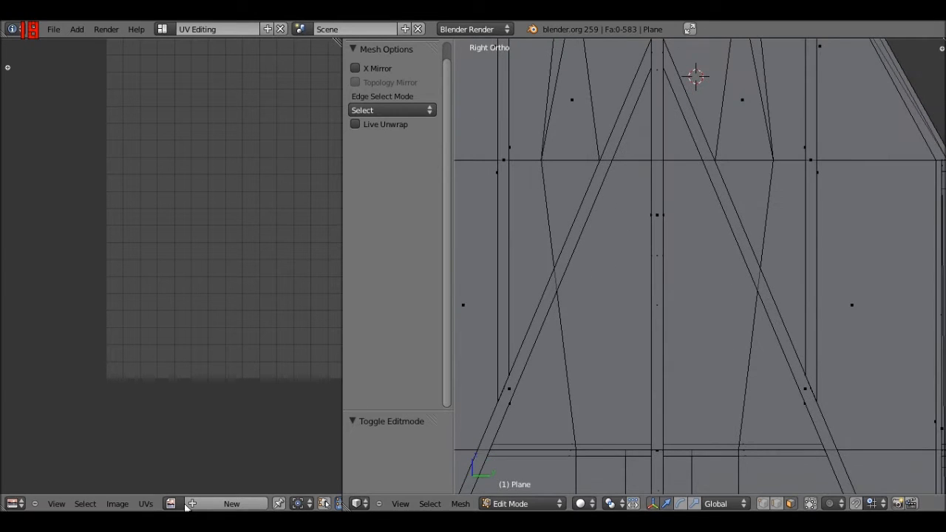
{"action": "left_click", "coordinate": [171, 504]}
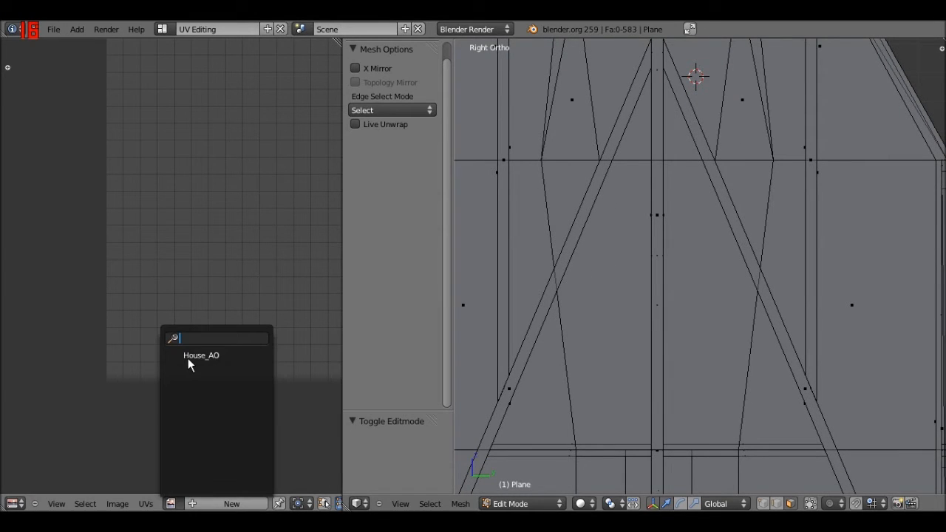
{"action": "left_click", "coordinate": [201, 354]}
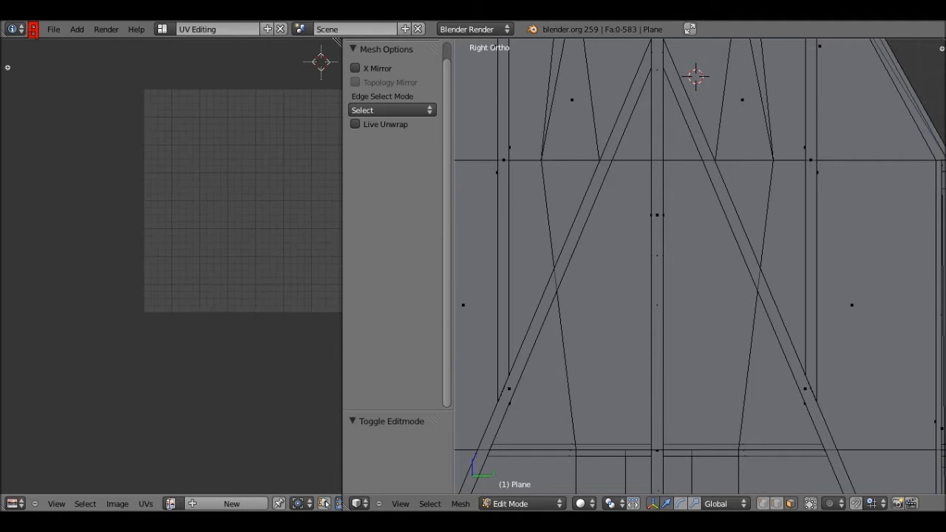
{"action": "mouse_move", "coordinate": [742, 284]}
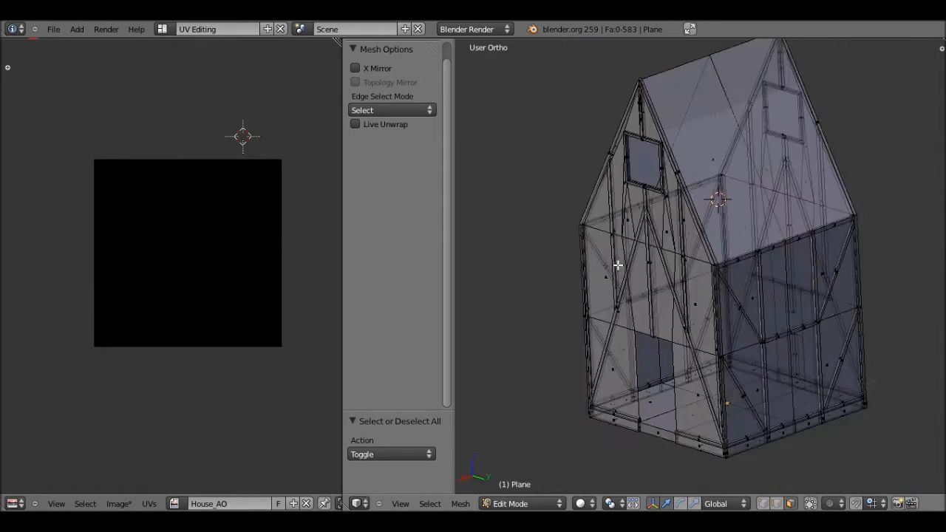
Step: Orbit the 3D view around the house mesh
{"action": "left_click_drag", "start_coordinate": [618, 266], "coordinate": [523, 337]}
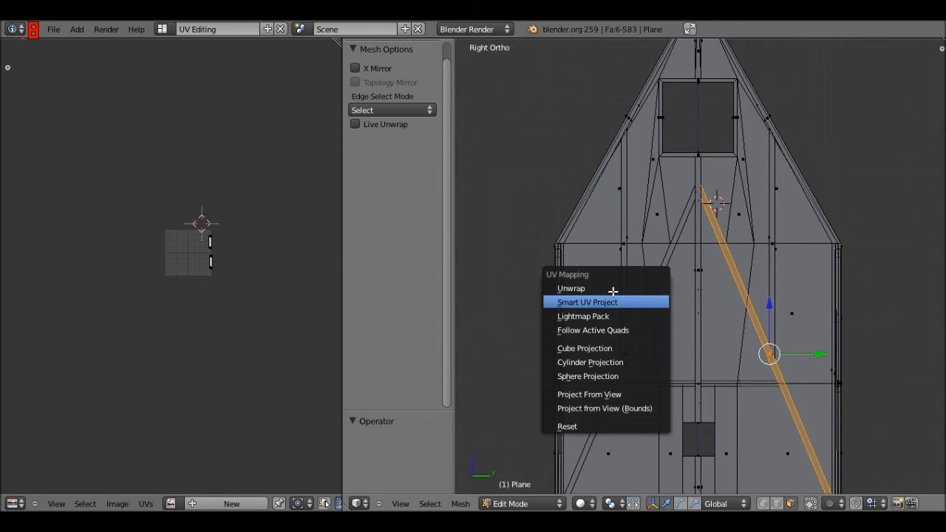
Step: Unwrap the diagonal beam strip and align its UV islands along Y
{"action": "left_click", "coordinate": [571, 288]}
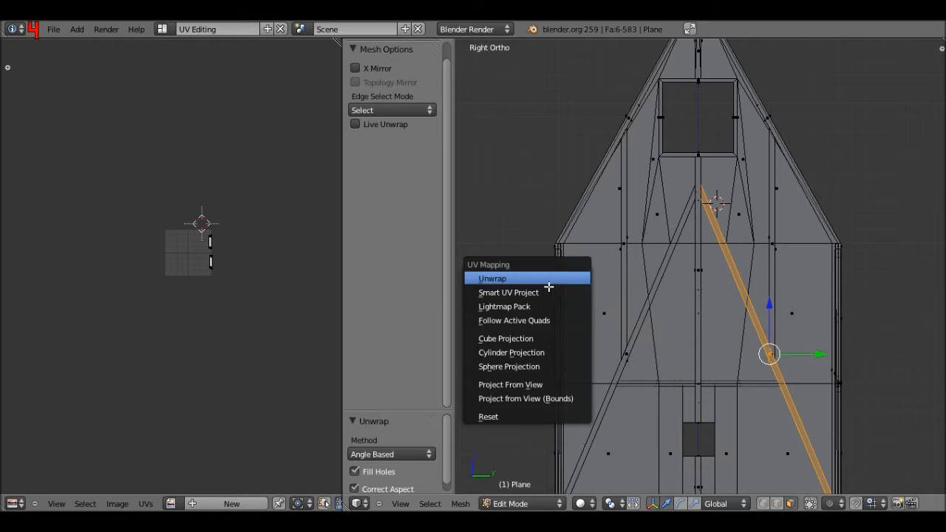
{"action": "left_click", "coordinate": [509, 293]}
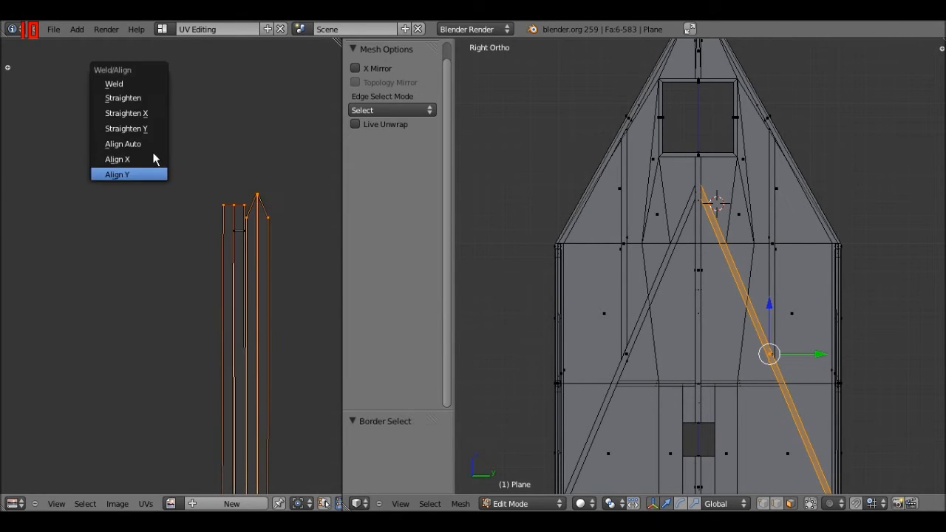
{"action": "left_click", "coordinate": [116, 174]}
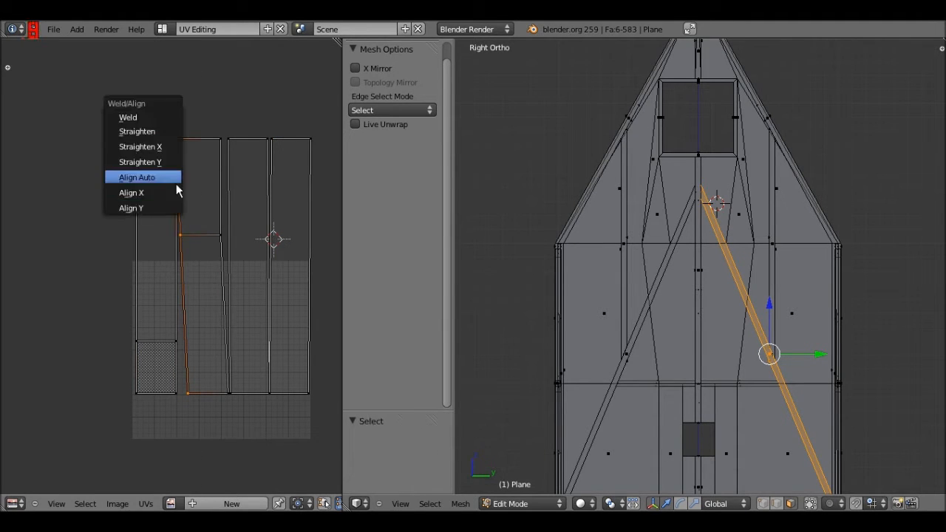
Step: Apply Align Auto so the strip islands become straight rectangles
{"action": "left_click", "coordinate": [136, 177]}
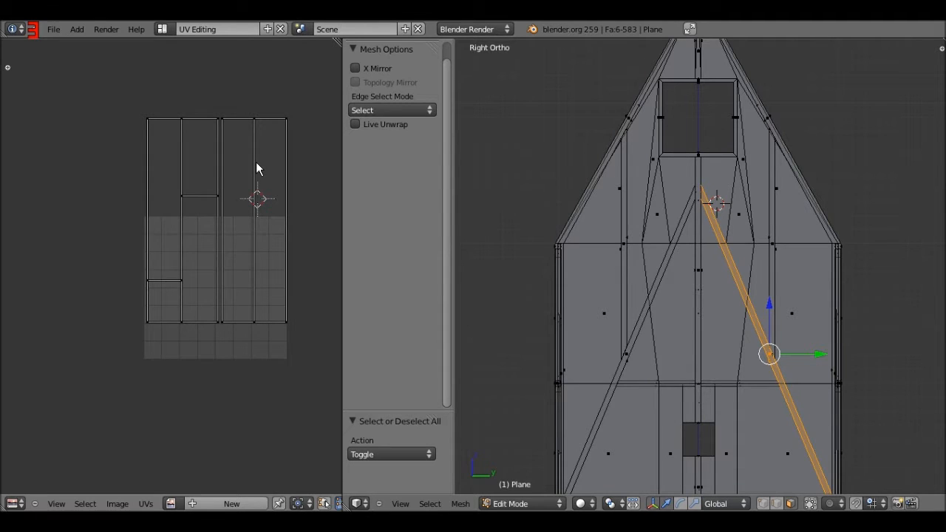
Step: Scale the strip islands down to a fifth and show the House_AO wood texture behind them
{"action": "key", "text": "s"}
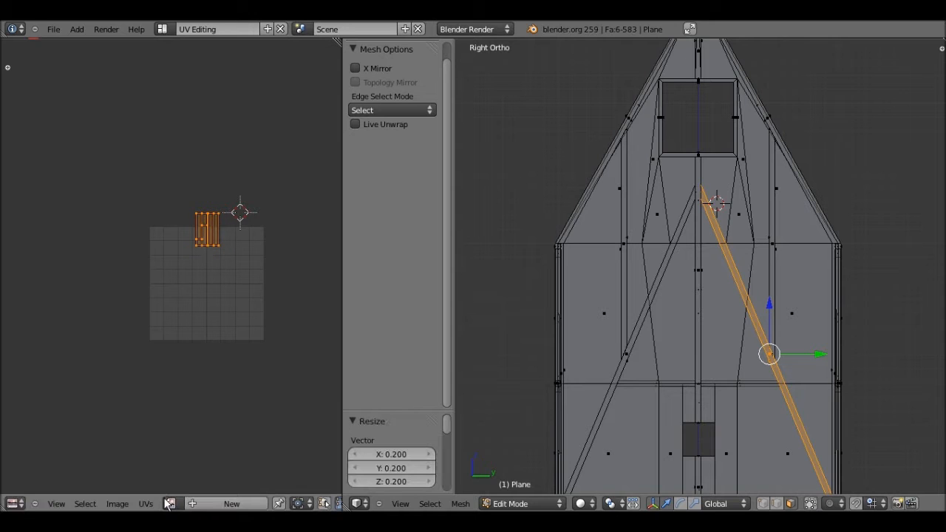
{"action": "left_click", "coordinate": [172, 504]}
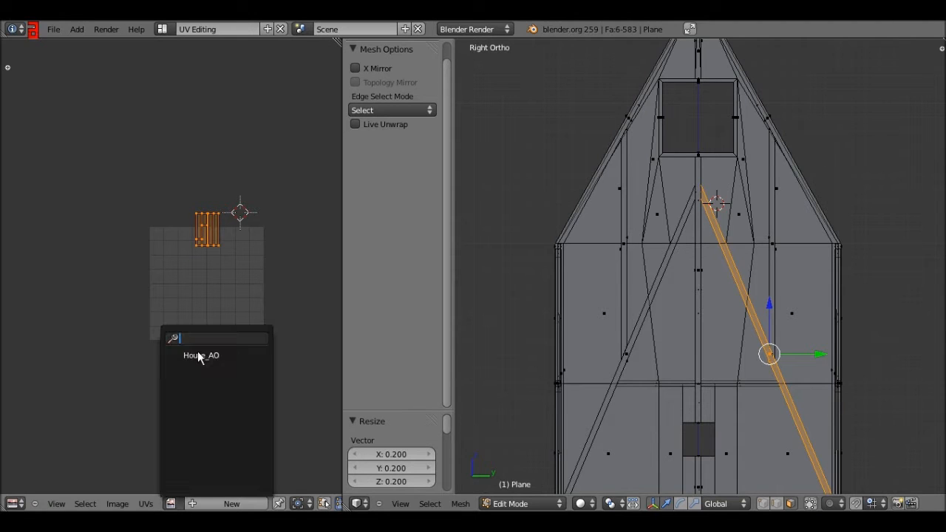
{"action": "left_click", "coordinate": [201, 355]}
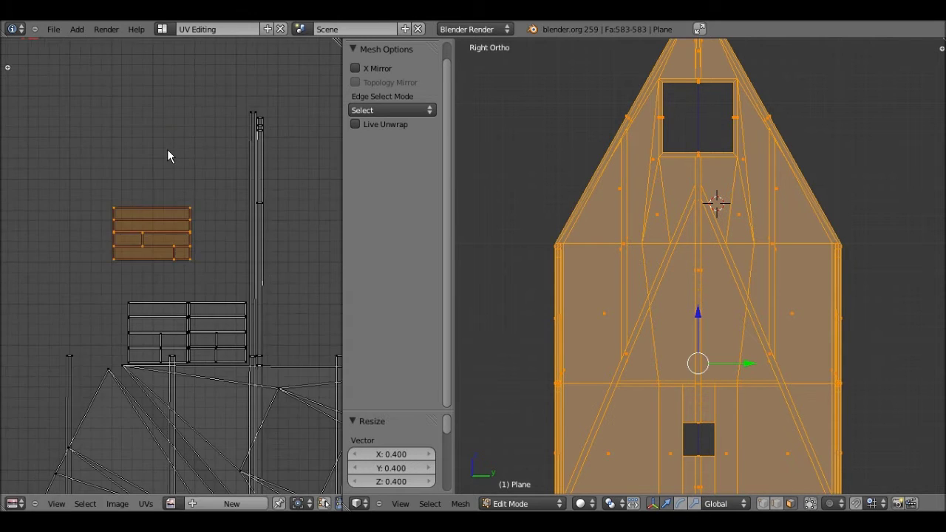
Step: Pan across the whole UV layout and bring up the File menu
{"action": "left_click_drag", "start_coordinate": [168, 155], "coordinate": [83, 235]}
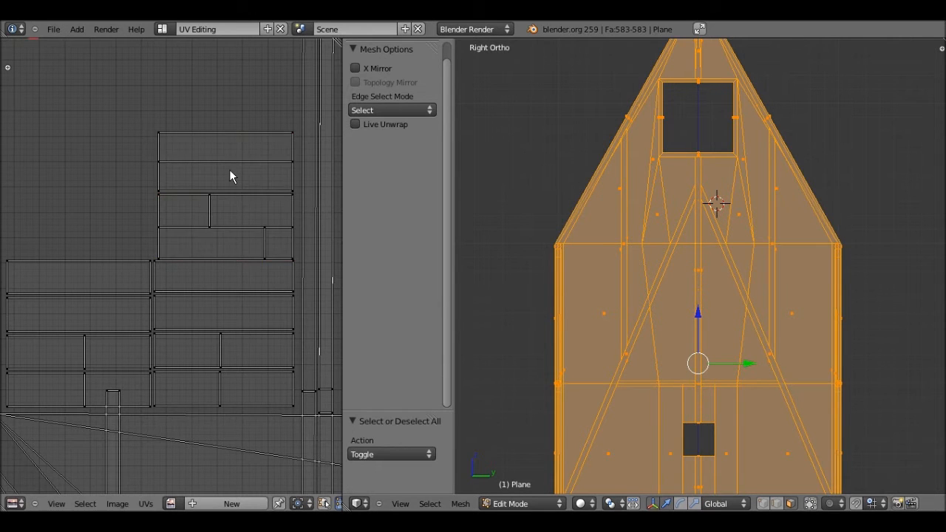
{"action": "left_click", "coordinate": [53, 29]}
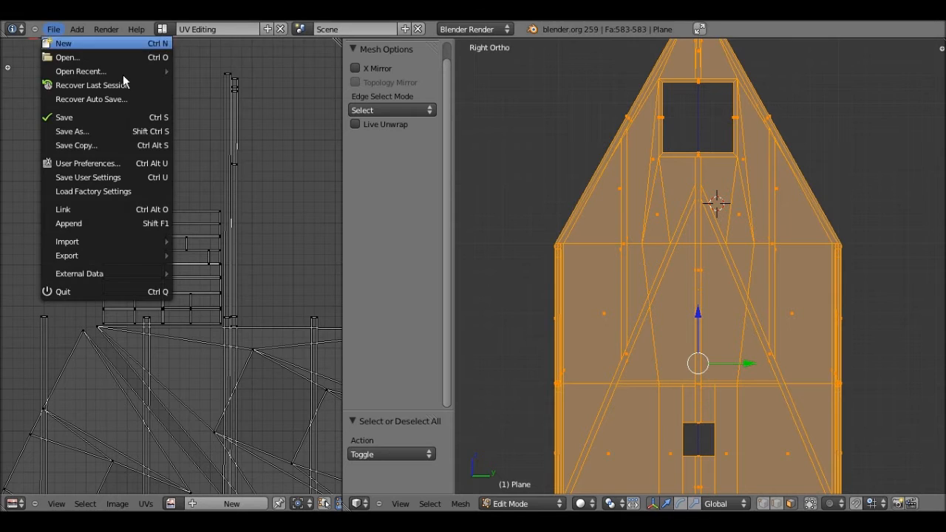
{"action": "mouse_move", "coordinate": [80, 71]}
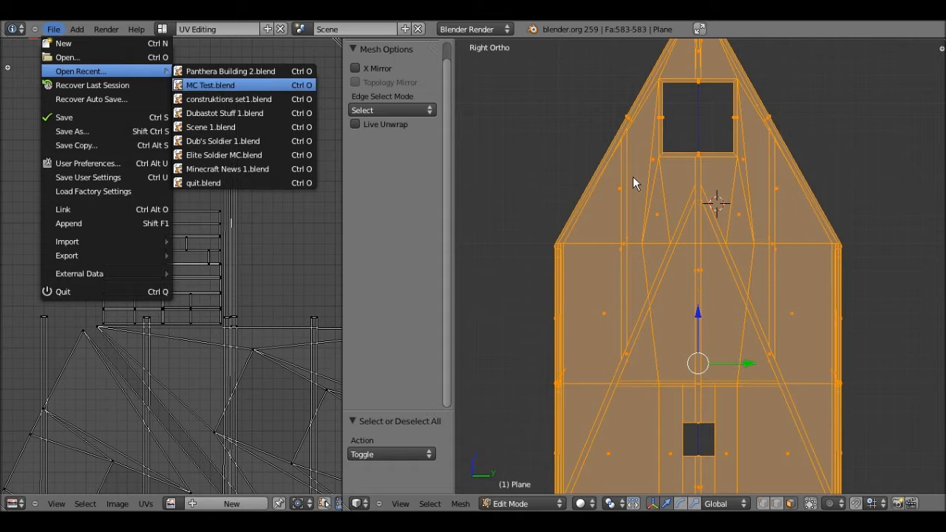
Step: Load the recent MC Test.blend file with the two rigged characters
{"action": "left_click", "coordinate": [210, 85]}
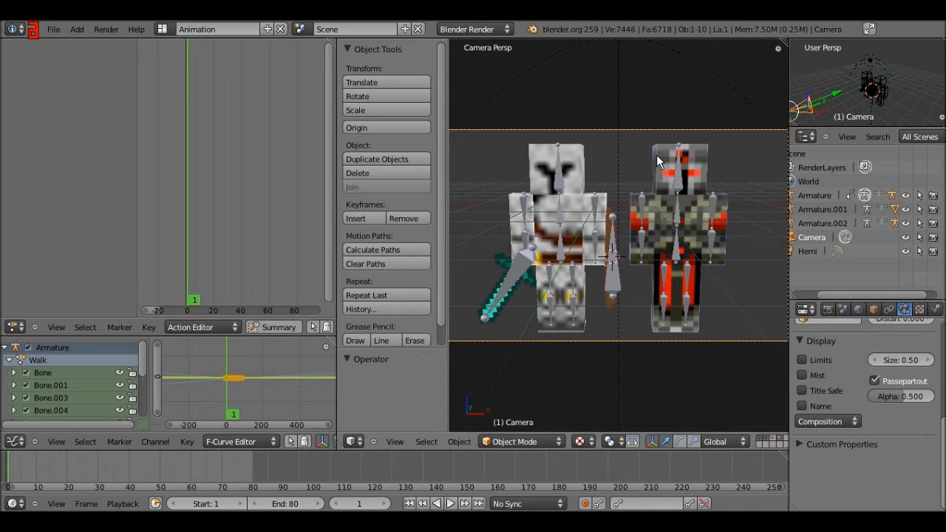
Step: Leave camera view, select a character part, and show the scene render settings (1920×1080, frames 1–80)
{"action": "key", "text": "F12"}
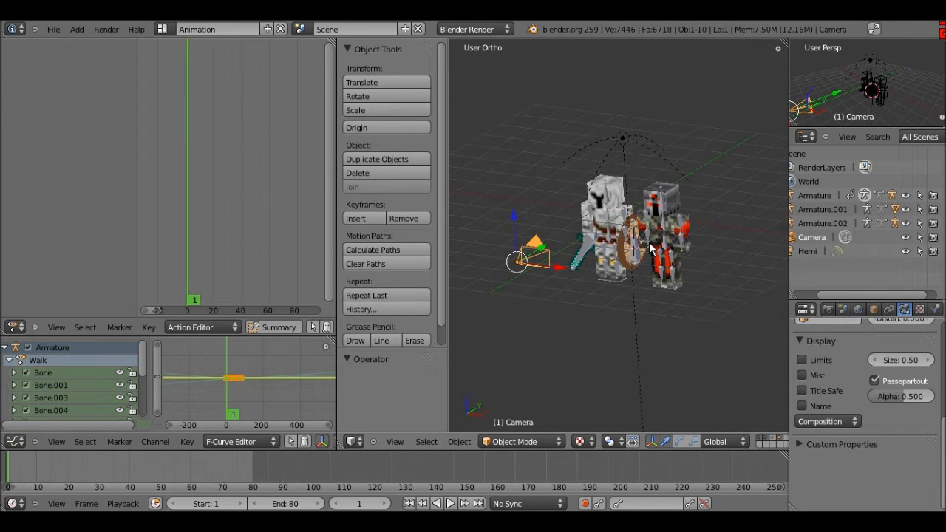
{"action": "left_click", "coordinate": [658, 214]}
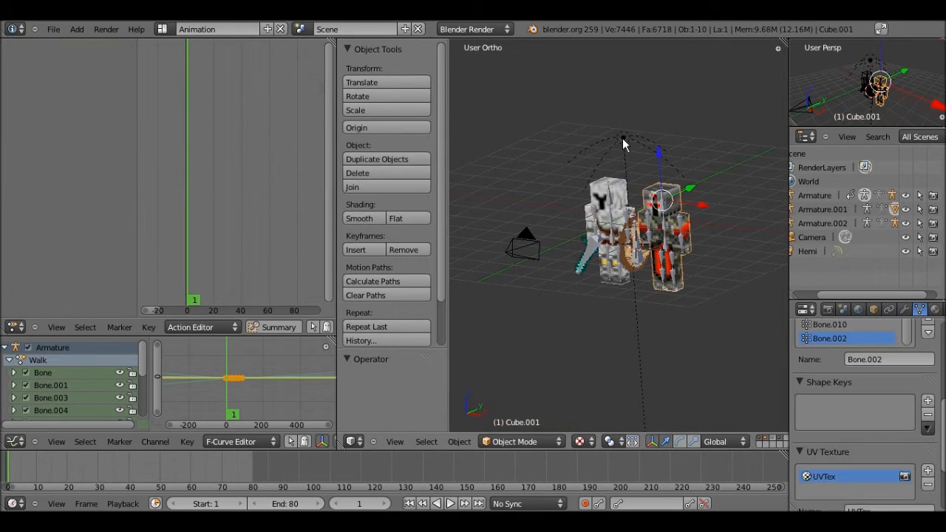
{"action": "left_click_drag", "start_coordinate": [623, 145], "coordinate": [603, 263]}
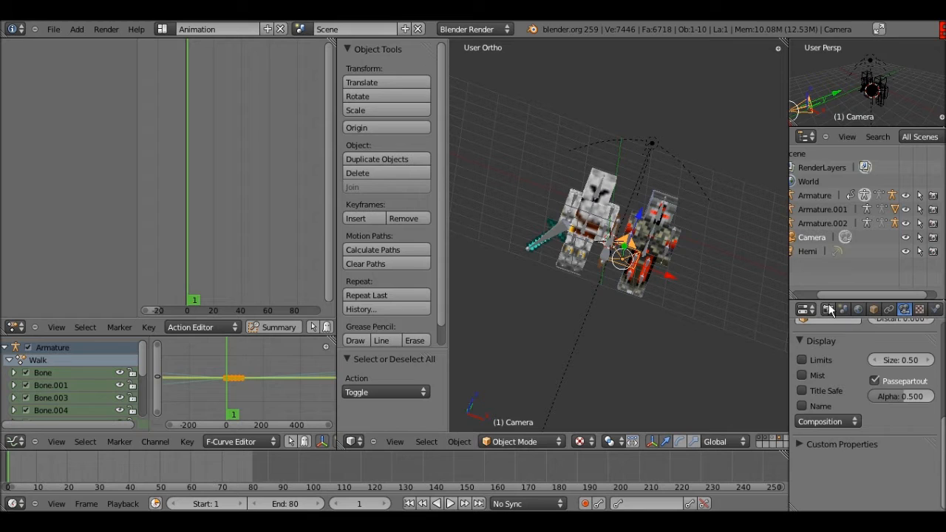
{"action": "left_click", "coordinate": [828, 309]}
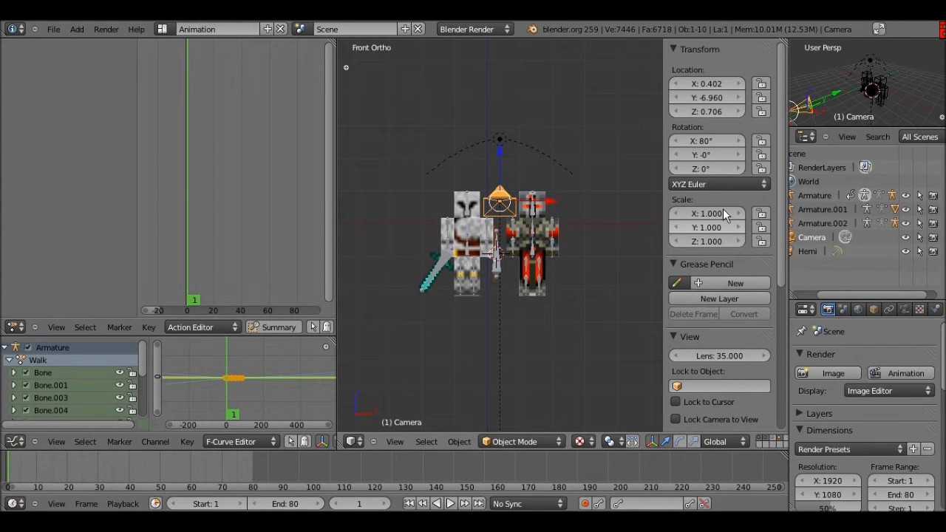
Step: Add a background image slot and browse into the Clips folder for the forest clip
{"action": "scroll", "scroll_direction": "down", "scroll_amount": 3}
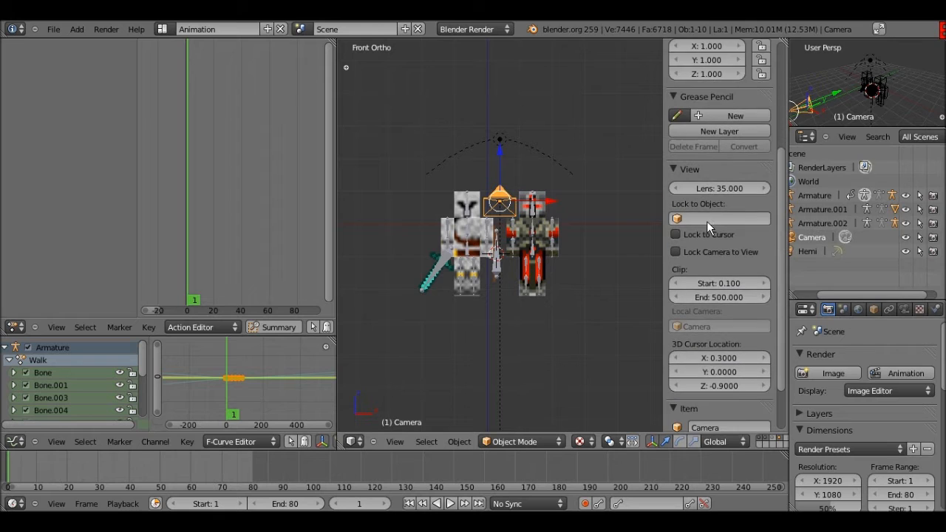
{"action": "scroll", "scroll_direction": "down", "scroll_amount": 3}
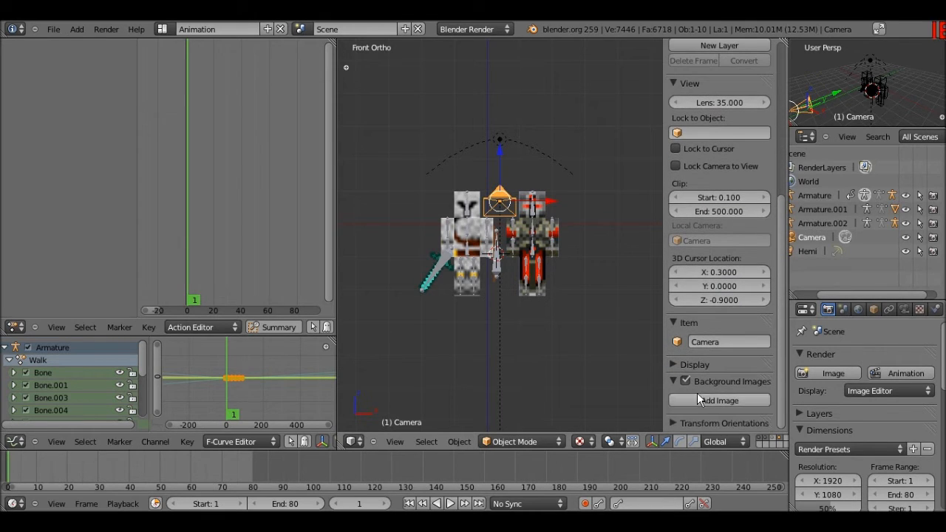
{"action": "left_click", "coordinate": [718, 400]}
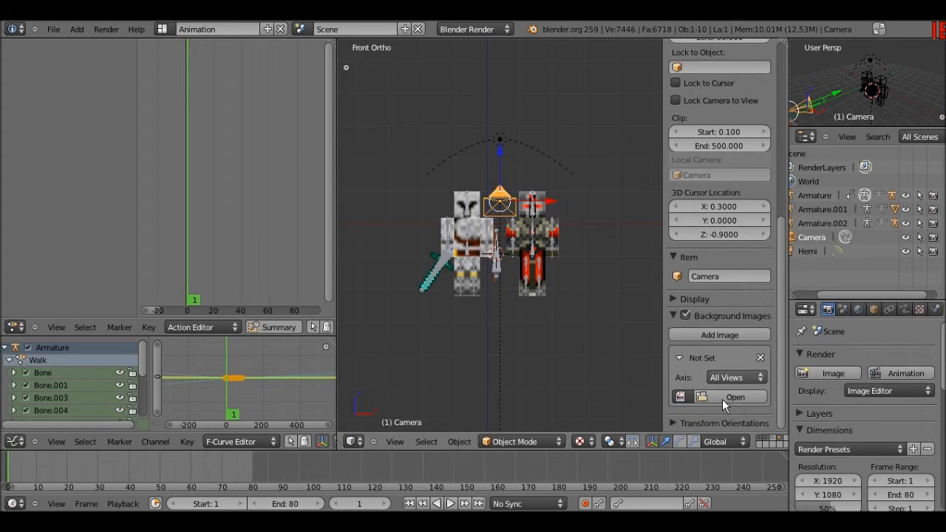
{"action": "left_click", "coordinate": [735, 396]}
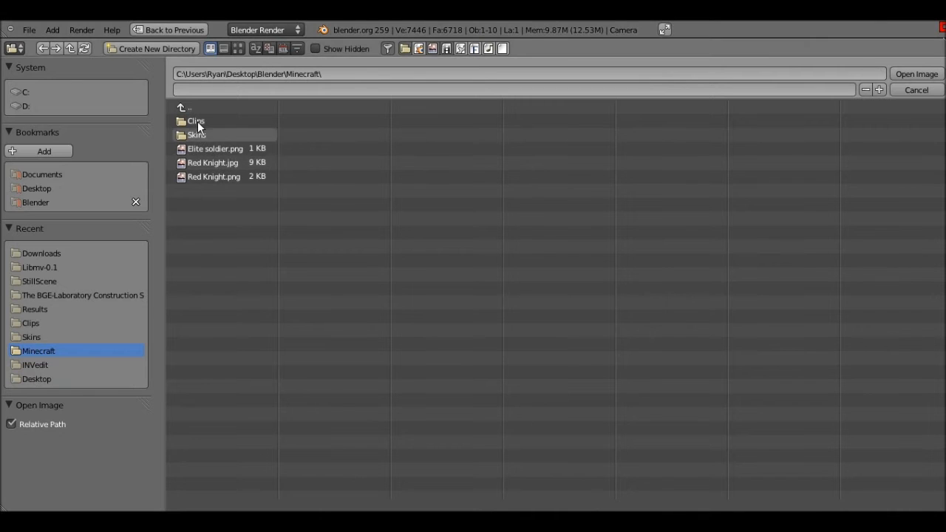
{"action": "double_click", "coordinate": [195, 121]}
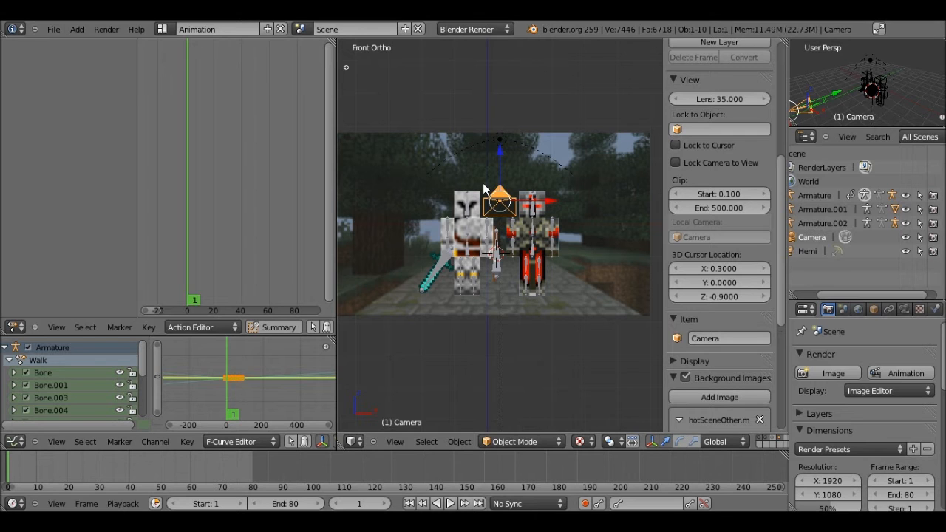
Step: Play the animation to preview the characters over the background clip, then stop it
{"action": "scroll", "scroll_direction": "down", "scroll_amount": 3}
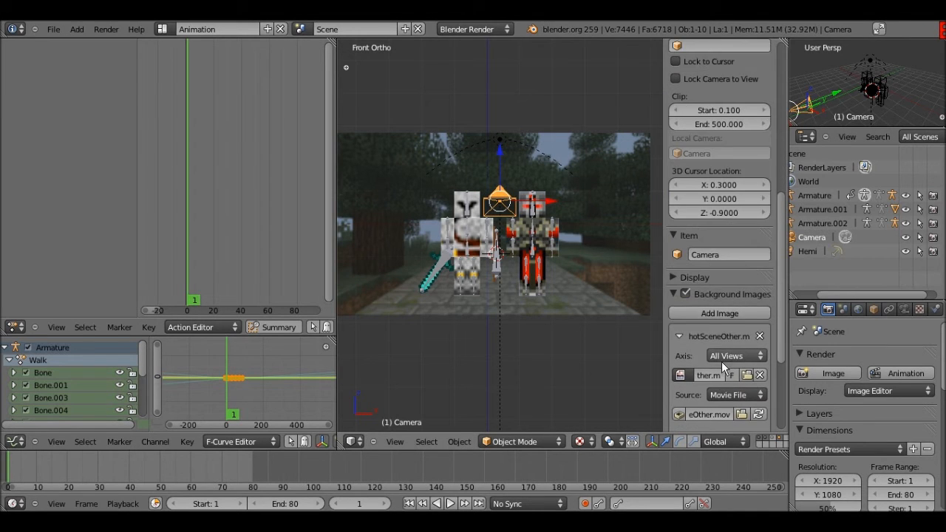
{"action": "scroll", "scroll_direction": "down", "scroll_amount": 3}
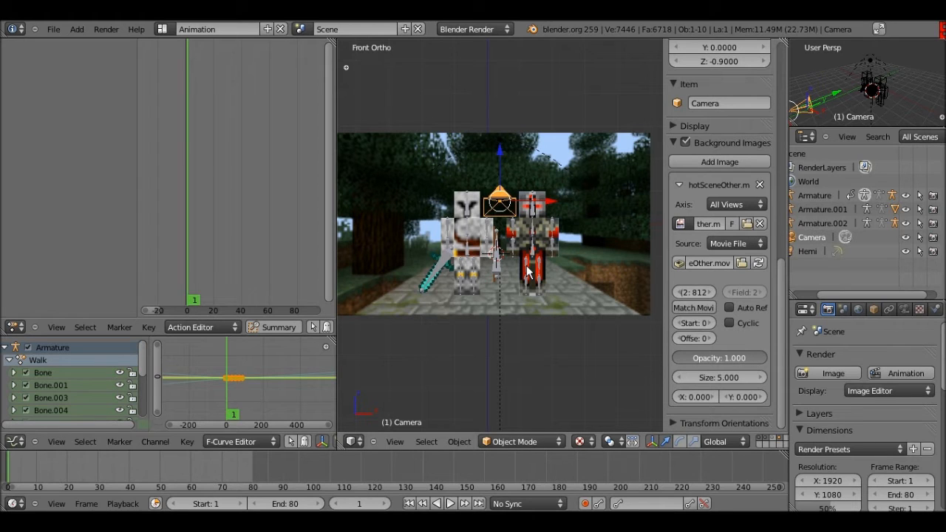
{"action": "left_click", "coordinate": [439, 504]}
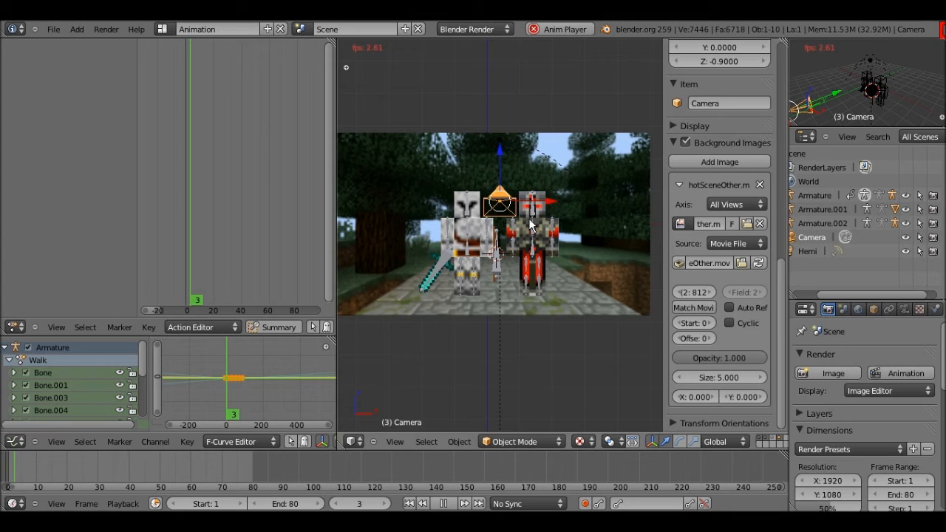
{"action": "left_click", "coordinate": [463, 504]}
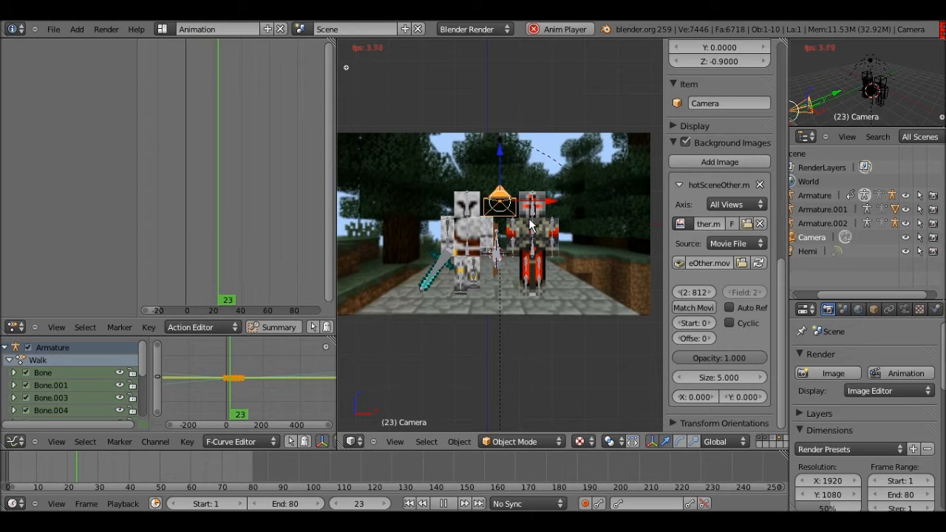
{"action": "left_click", "coordinate": [436, 504]}
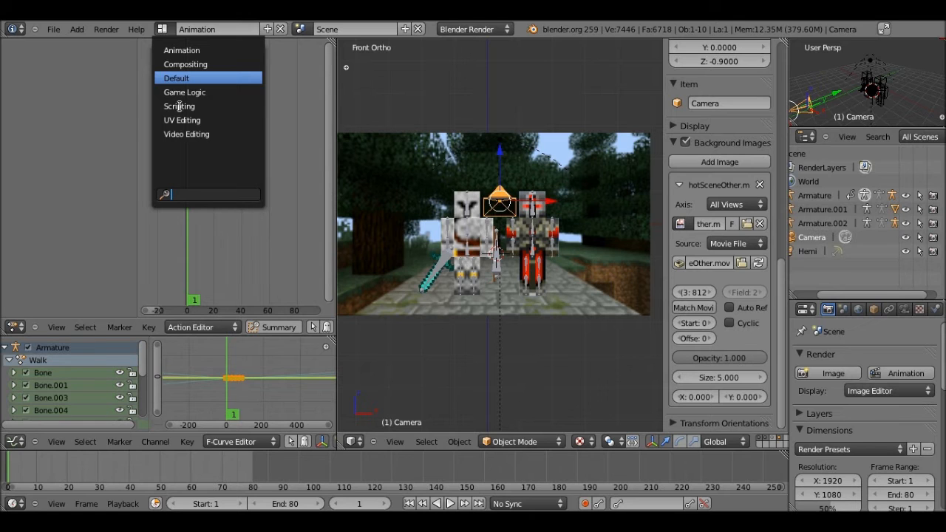
Step: Switch to the Scripting layout and browse the Clips/Results folders in the text-open browser
{"action": "left_click", "coordinate": [179, 106]}
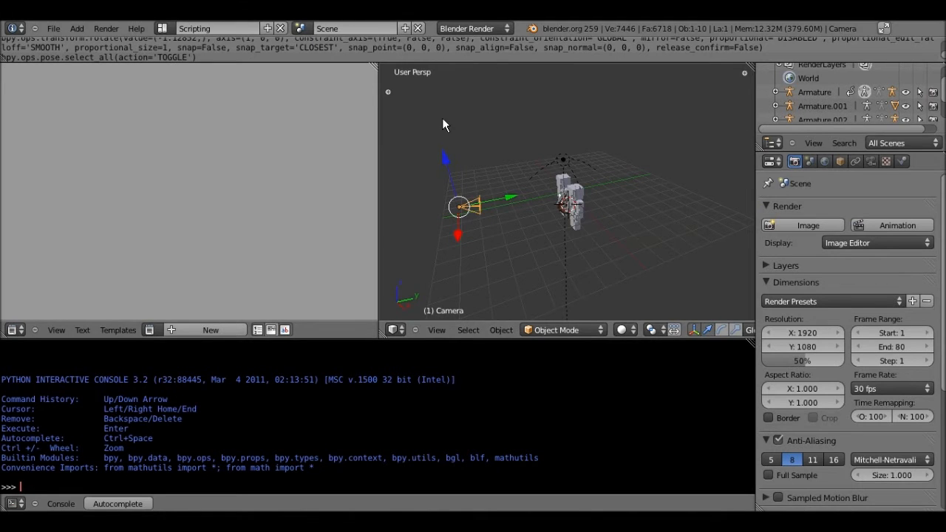
{"action": "mouse_move", "coordinate": [304, 361]}
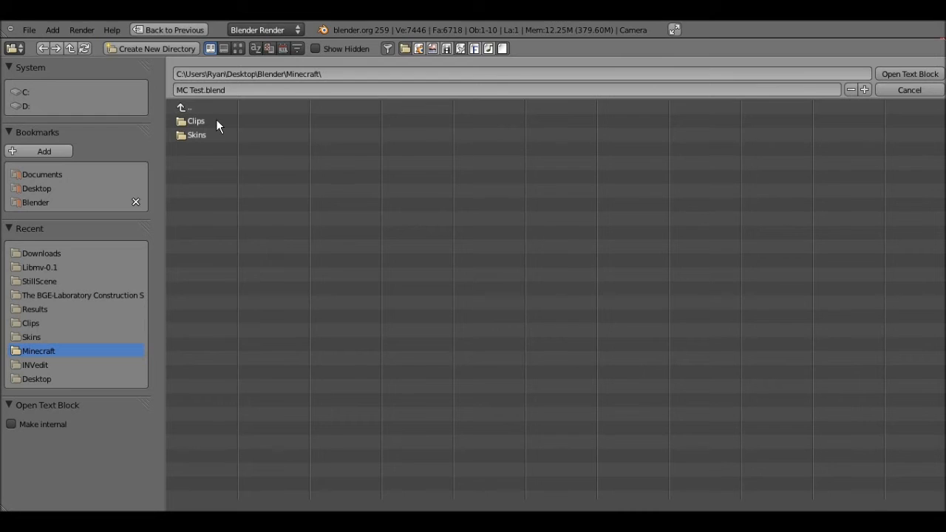
{"action": "double_click", "coordinate": [195, 122]}
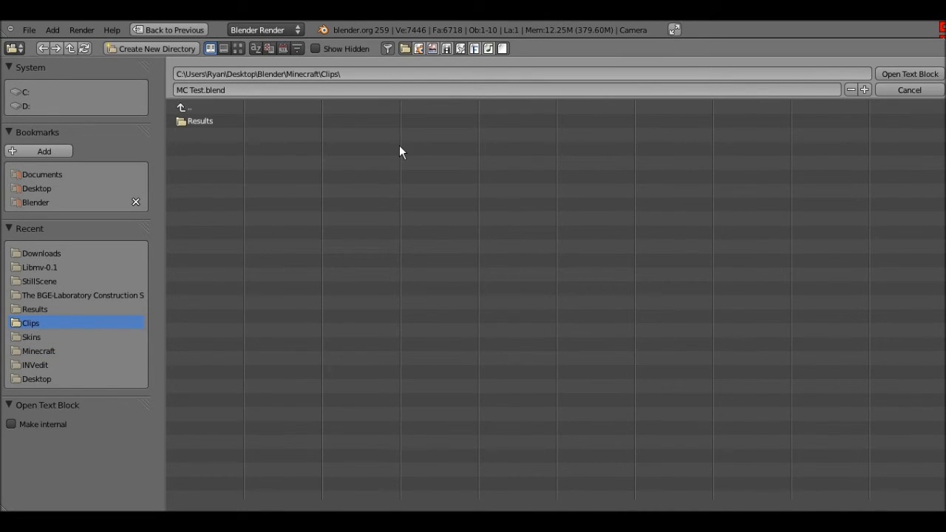
{"action": "mouse_move", "coordinate": [216, 141]}
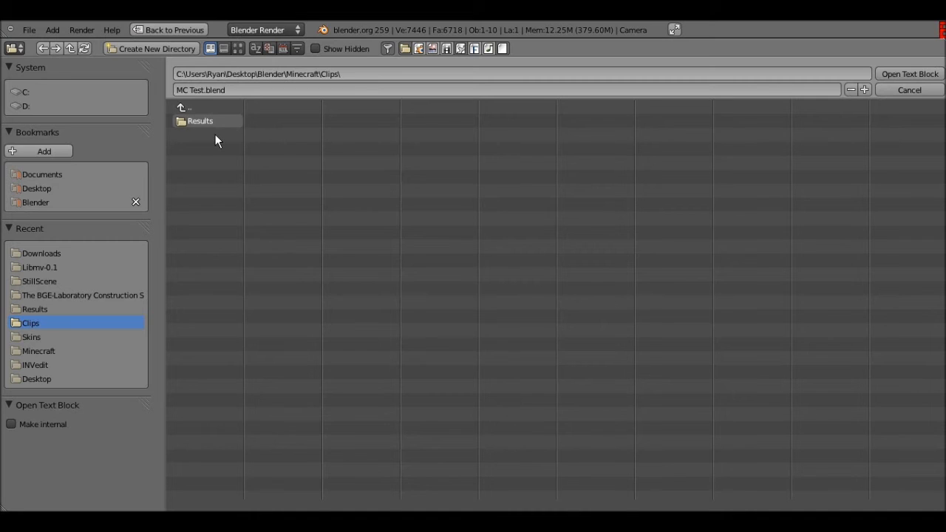
{"action": "double_click", "coordinate": [200, 121]}
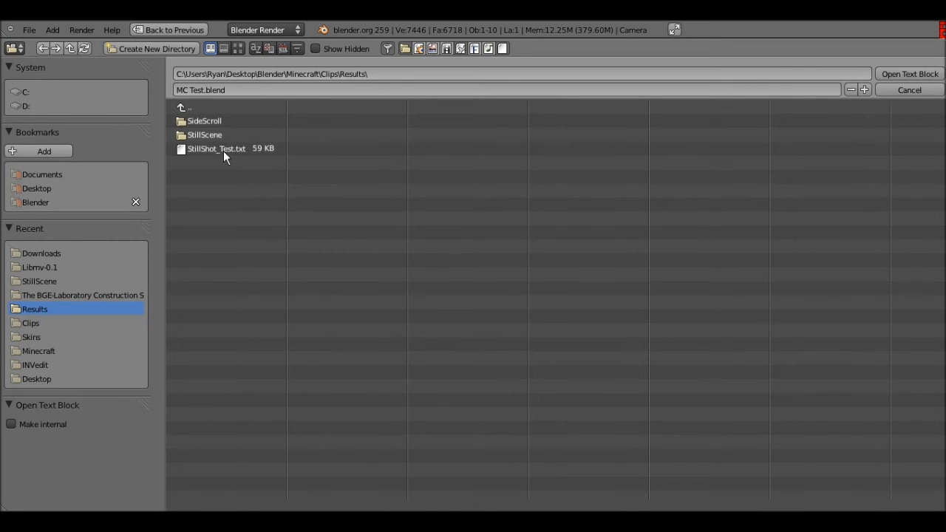
{"action": "left_click", "coordinate": [215, 147]}
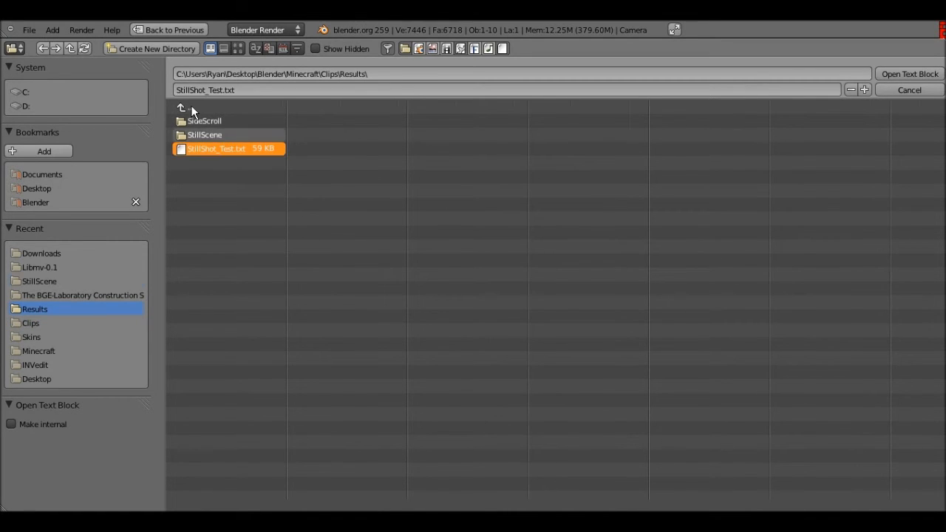
{"action": "double_click", "coordinate": [204, 121]}
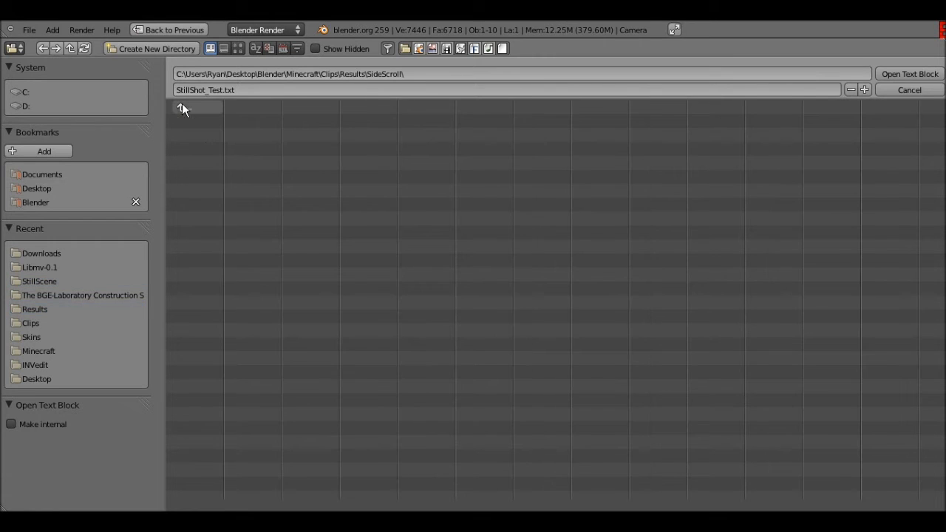
{"action": "left_click", "coordinate": [181, 108]}
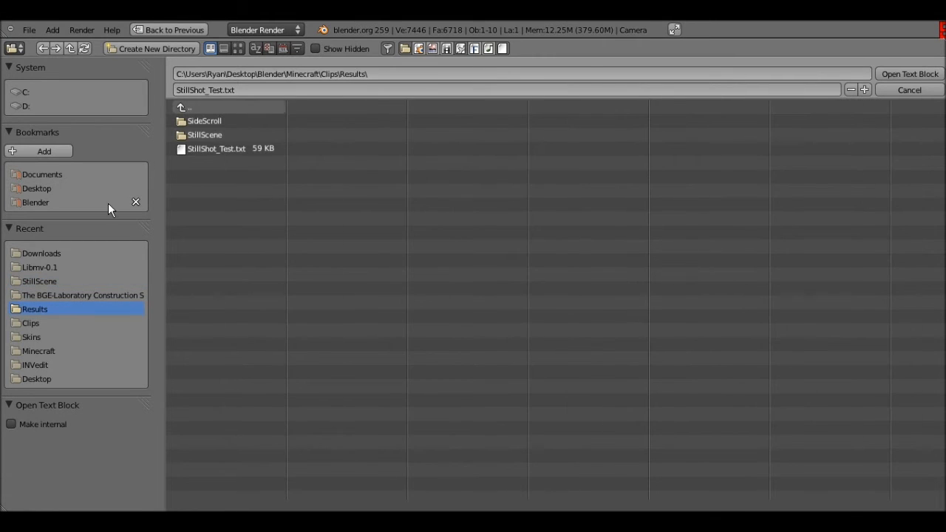
{"action": "mouse_move", "coordinate": [52, 196]}
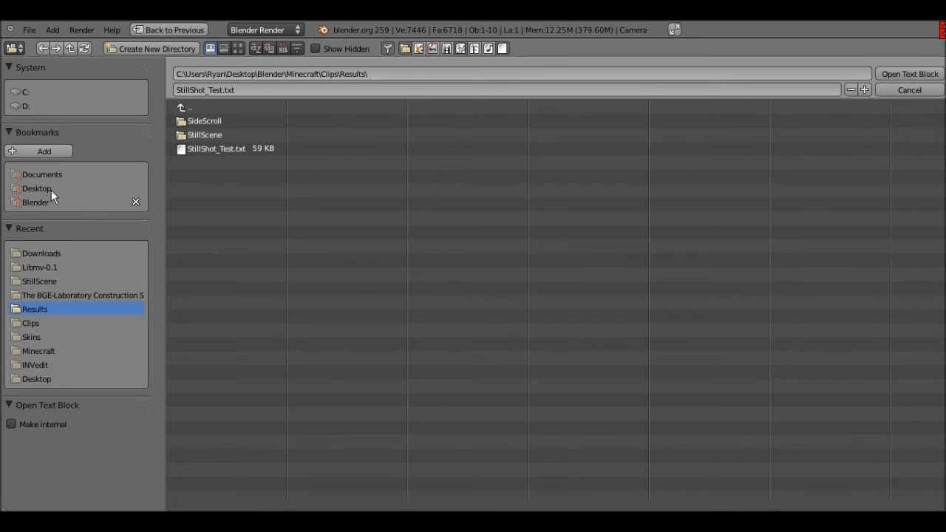
Step: Jump to the Desktop and pick the StillSceneTrack.py script instead of TrackTest.py
{"action": "left_click", "coordinate": [37, 379]}
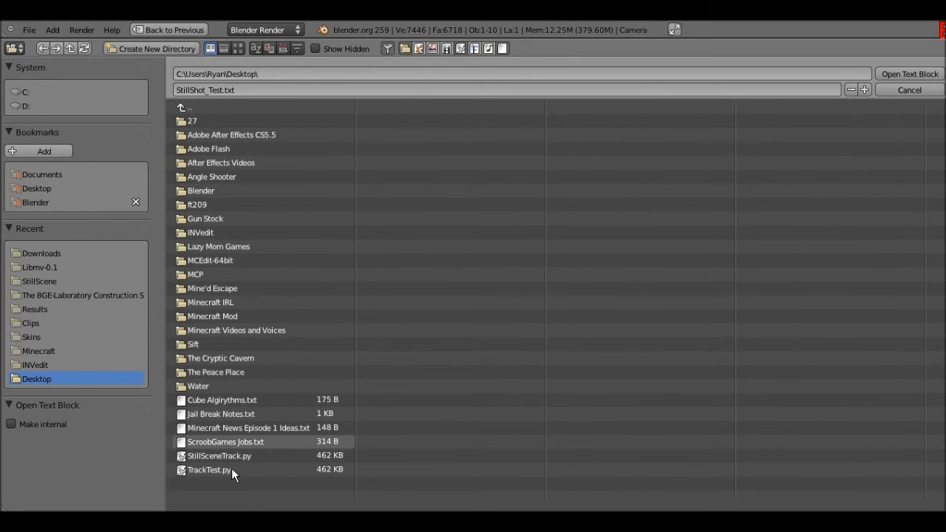
{"action": "left_click", "coordinate": [210, 470]}
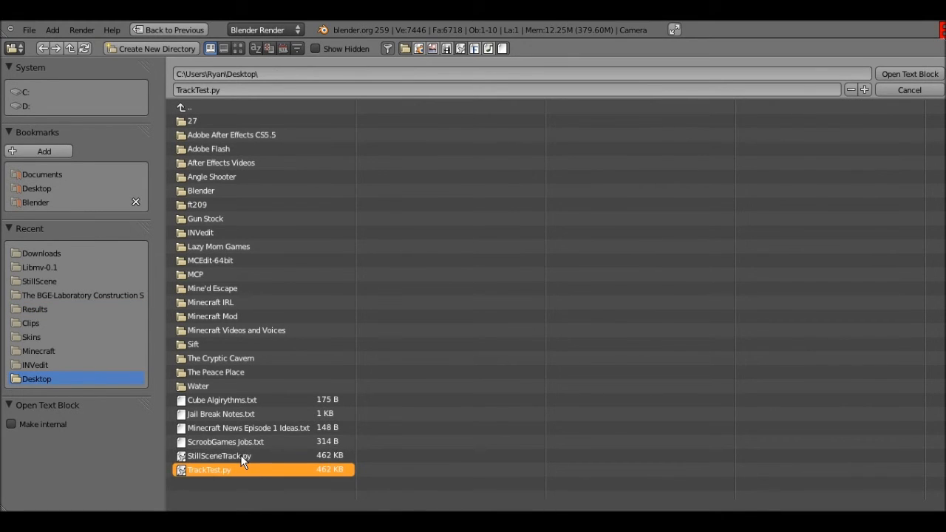
{"action": "left_click", "coordinate": [218, 455]}
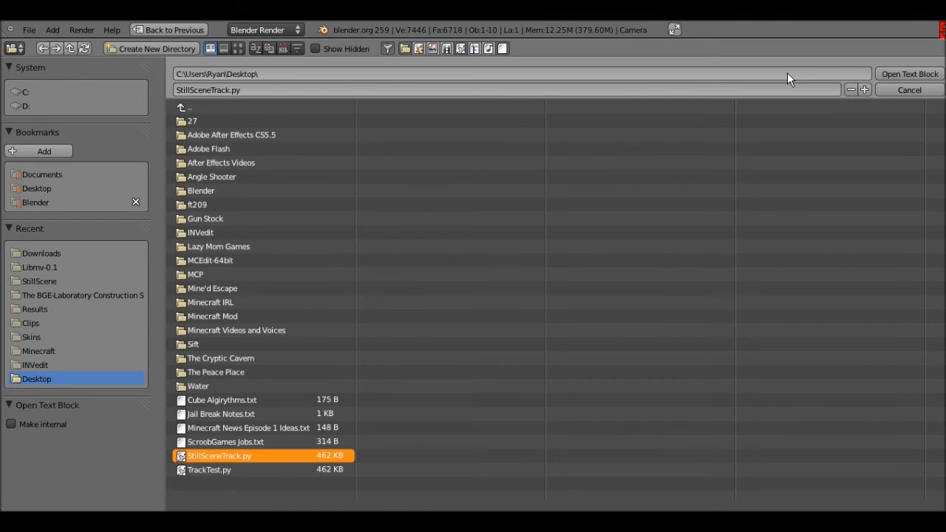
{"action": "mouse_move", "coordinate": [898, 68]}
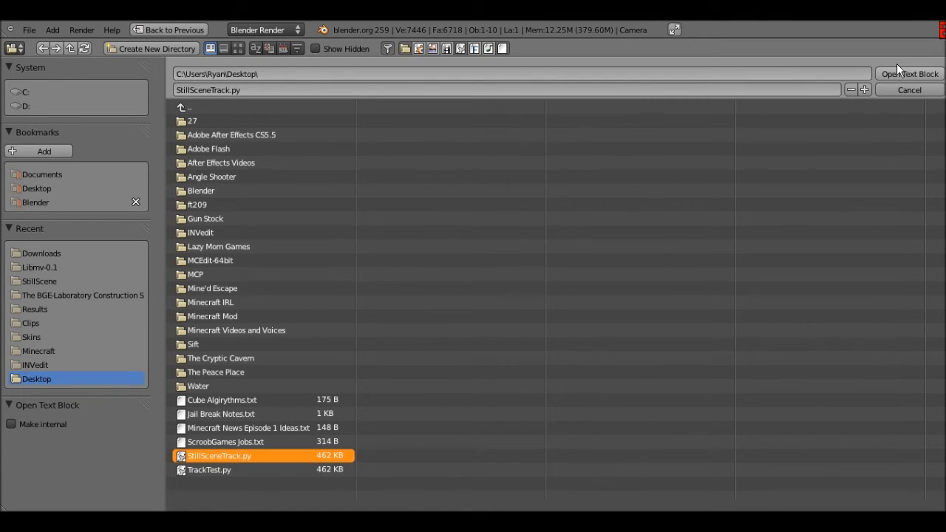
{"action": "mouse_move", "coordinate": [825, 87]}
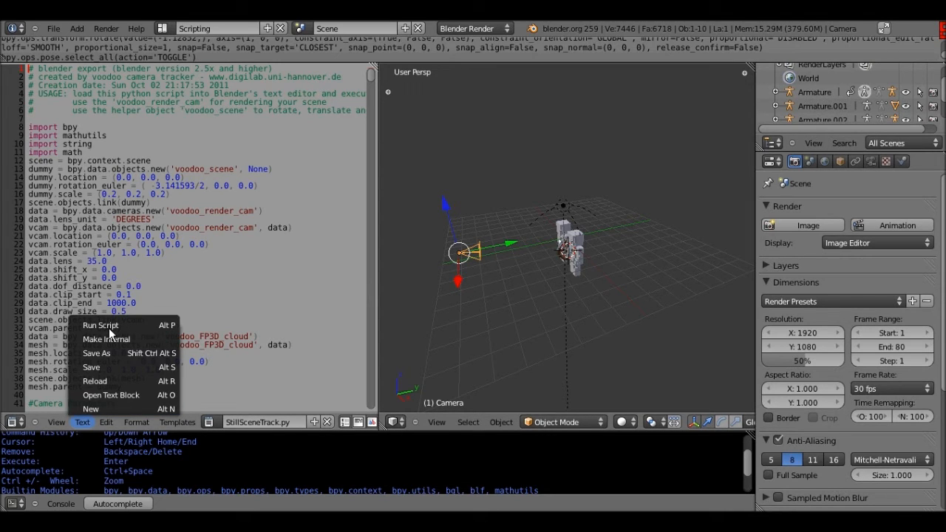
Step: Run the StillSceneTrack.py camera script, which errors at scene.set_frame(1)
{"action": "left_click", "coordinate": [100, 326]}
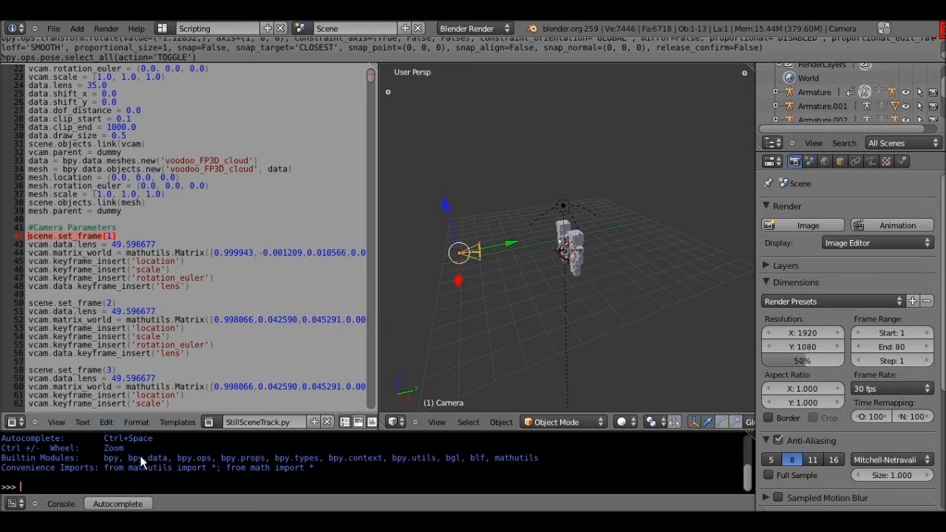
Step: Evaluate scene.set_frame(1) in the Python console, get a NameError for 'scene', then bring up the File menu
{"action": "type", "text": "scene.s"}
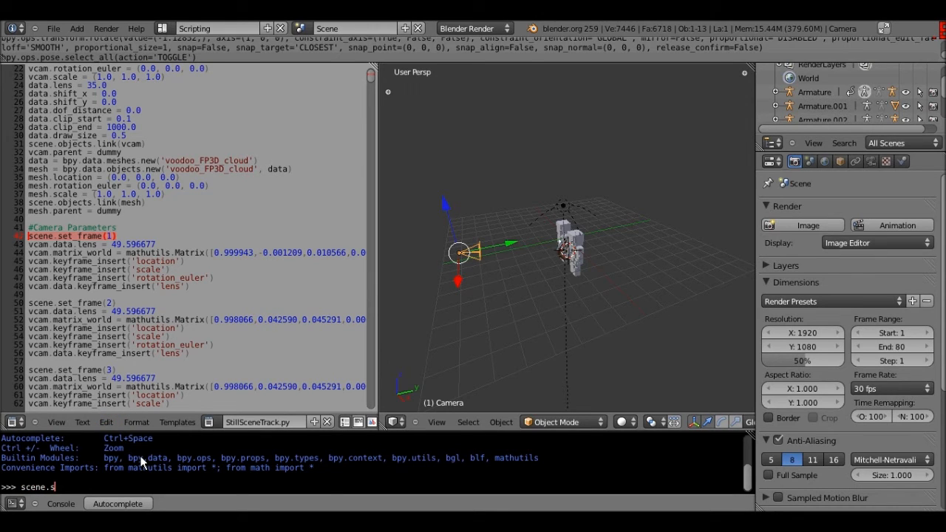
{"action": "type", "text": "et_frame(1"}
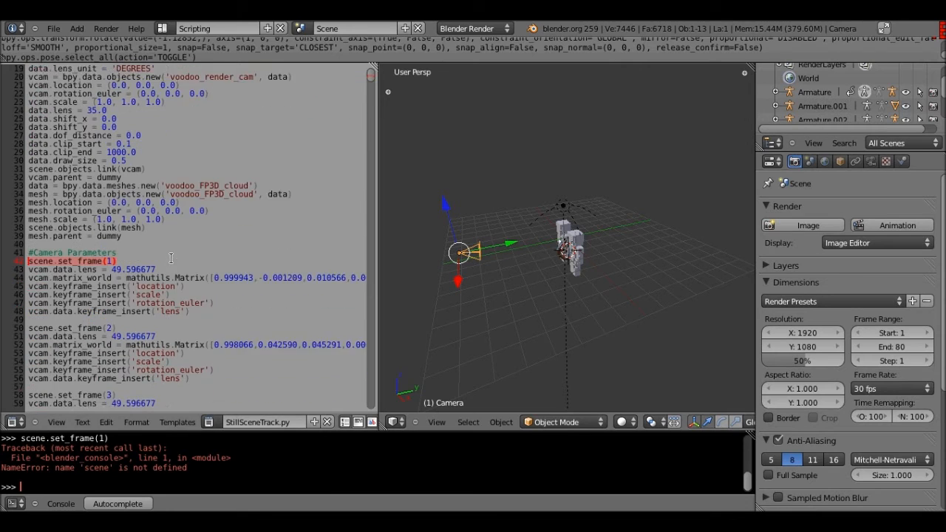
{"action": "scroll", "scroll_direction": "down", "scroll_amount": 3}
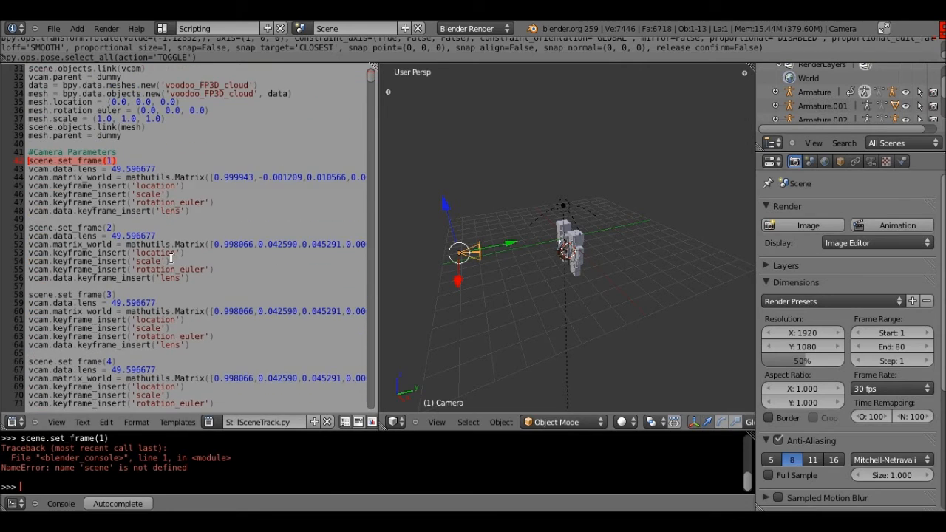
{"action": "scroll", "scroll_direction": "down", "scroll_amount": 3}
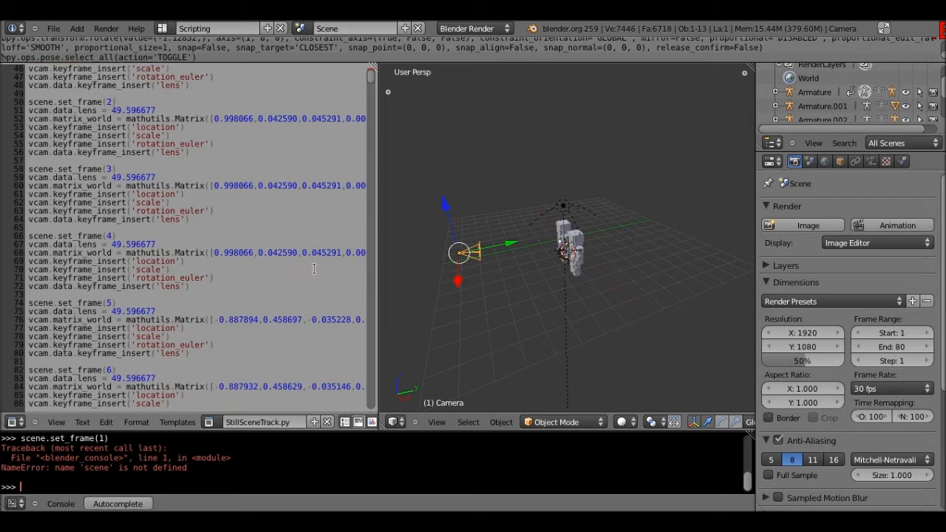
{"action": "scroll", "scroll_direction": "down", "scroll_amount": 3}
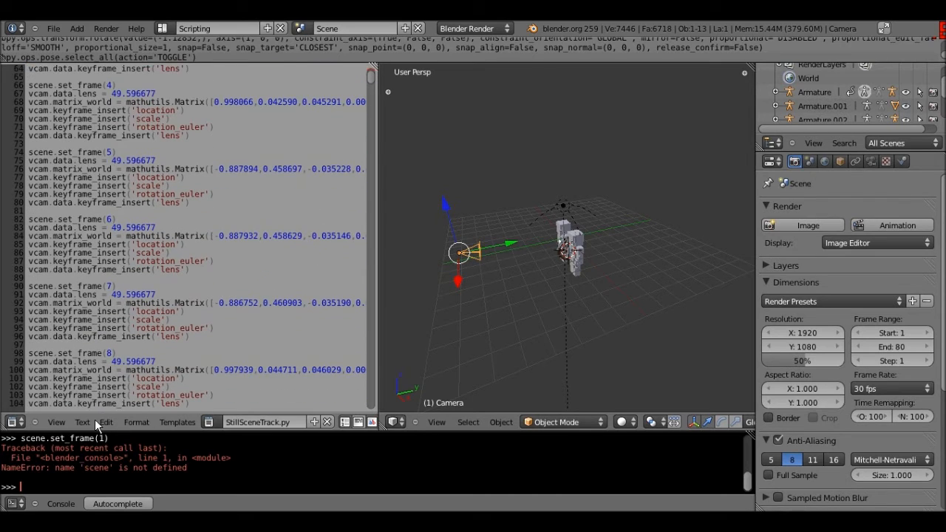
{"action": "mouse_move", "coordinate": [53, 23]}
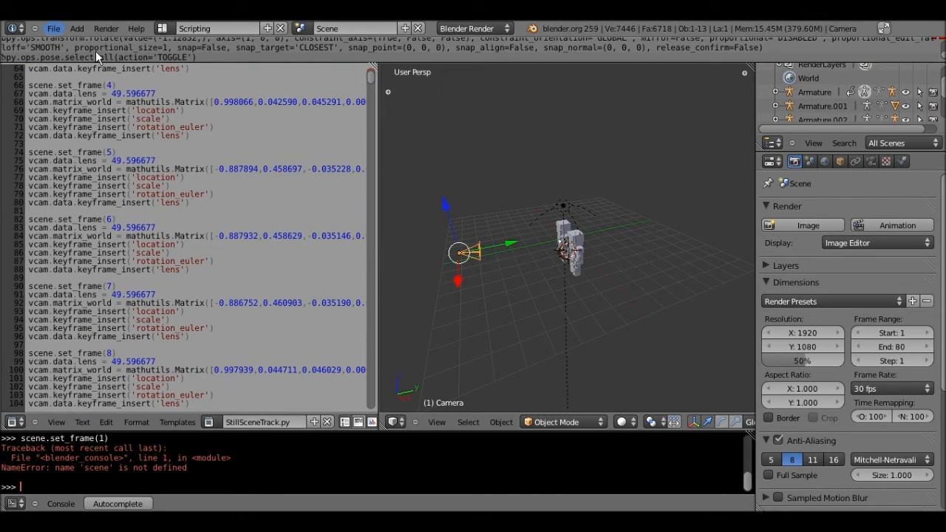
{"action": "left_click", "coordinate": [53, 23]}
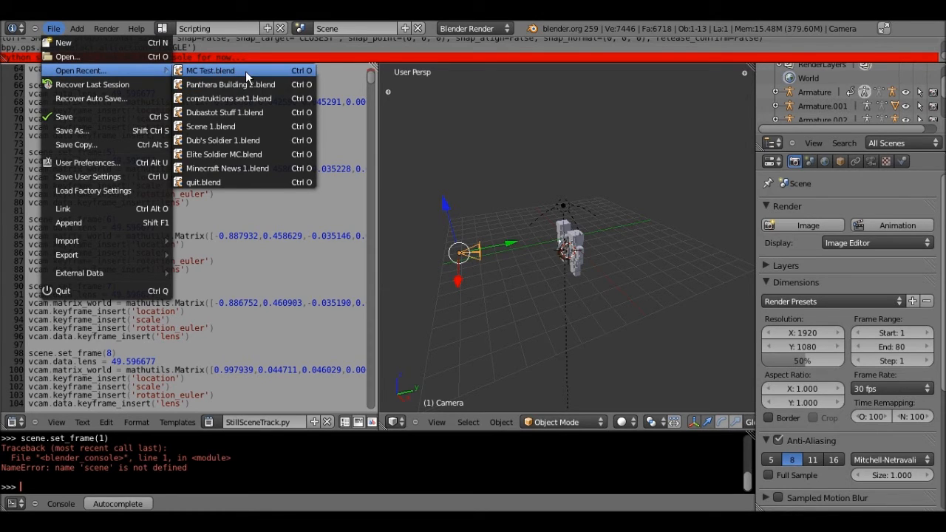
Step: Reopen the recent house file in the UV Editing layout and select one diagonal beam strip
{"action": "left_click", "coordinate": [210, 71]}
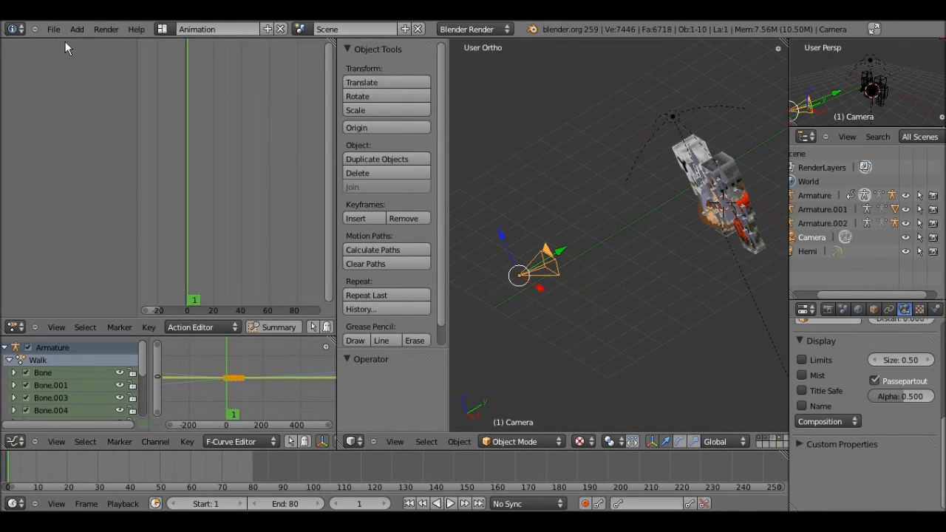
{"action": "left_click", "coordinate": [222, 29]}
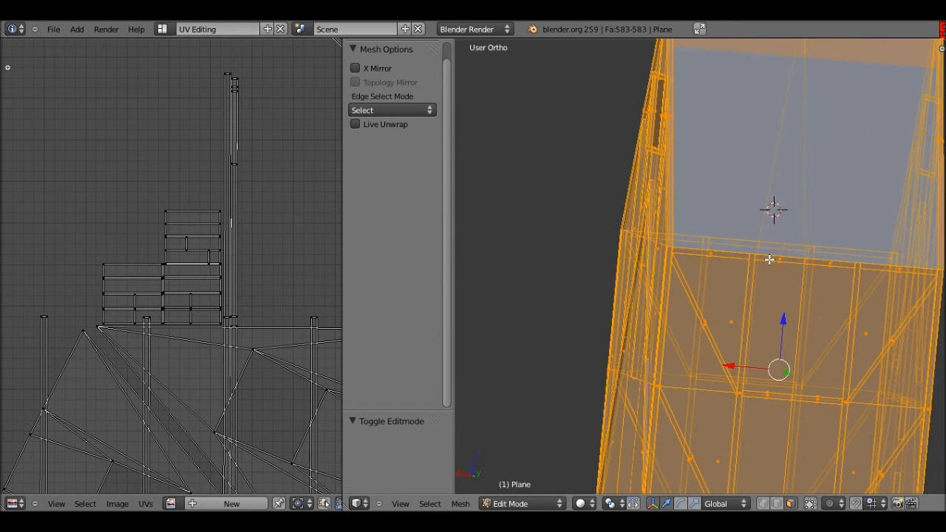
{"action": "key", "text": "KP_3"}
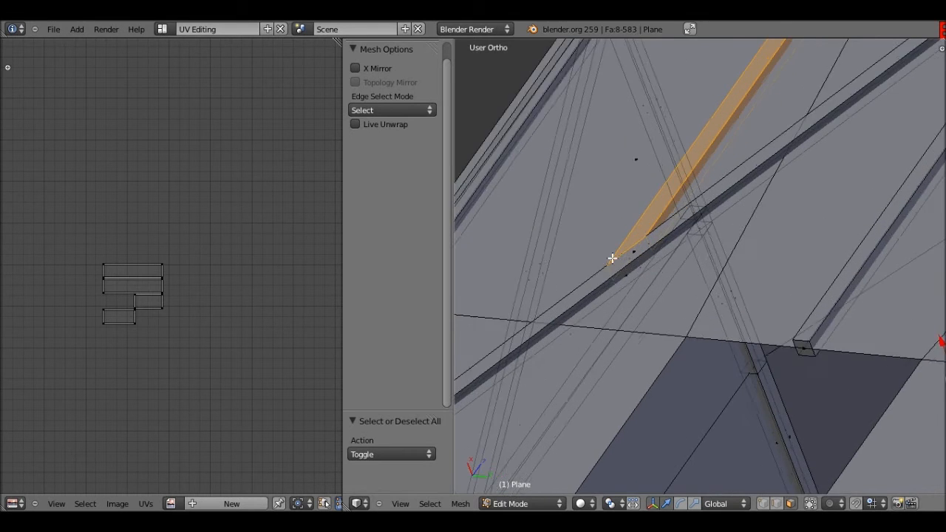
{"action": "key", "text": "KP_3"}
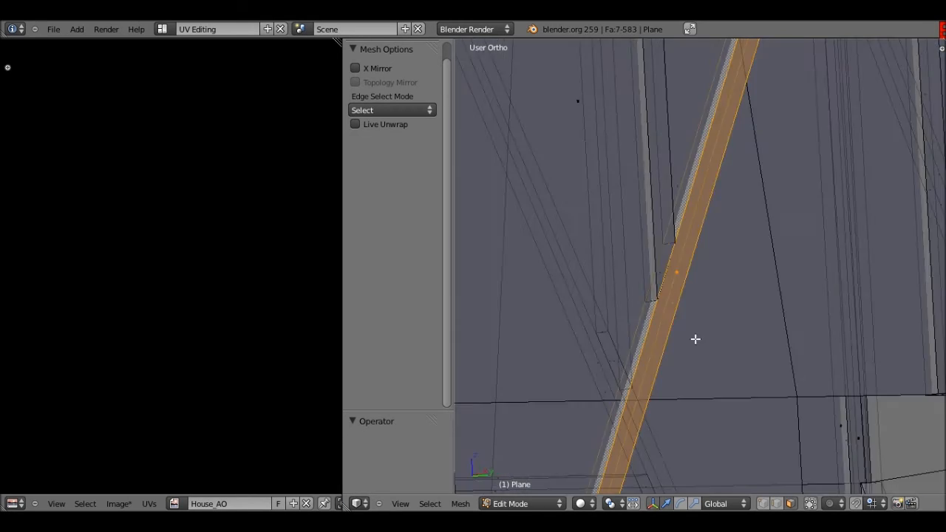
{"action": "left_click_drag", "start_coordinate": [695, 339], "coordinate": [609, 253]}
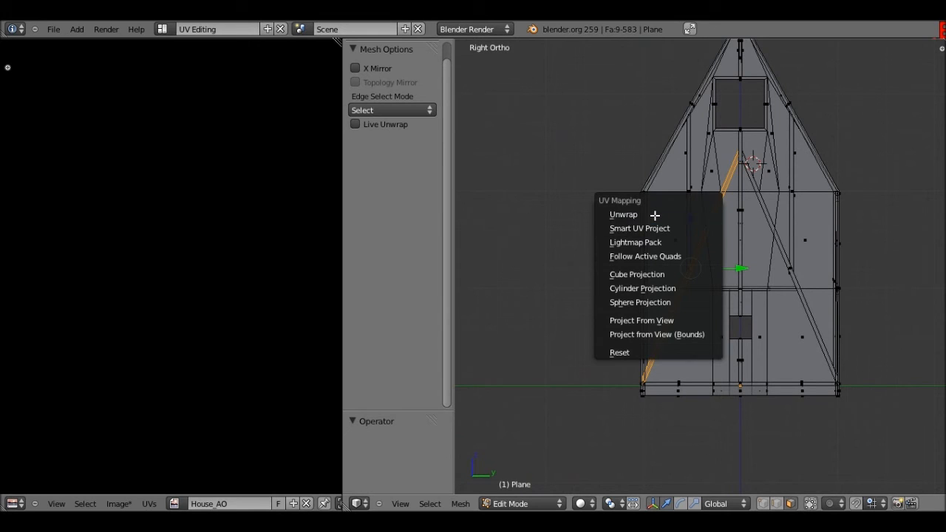
Step: Unwrap the selected diagonal beam strip into vertical UV islands over House_AO
{"action": "left_click", "coordinate": [623, 214]}
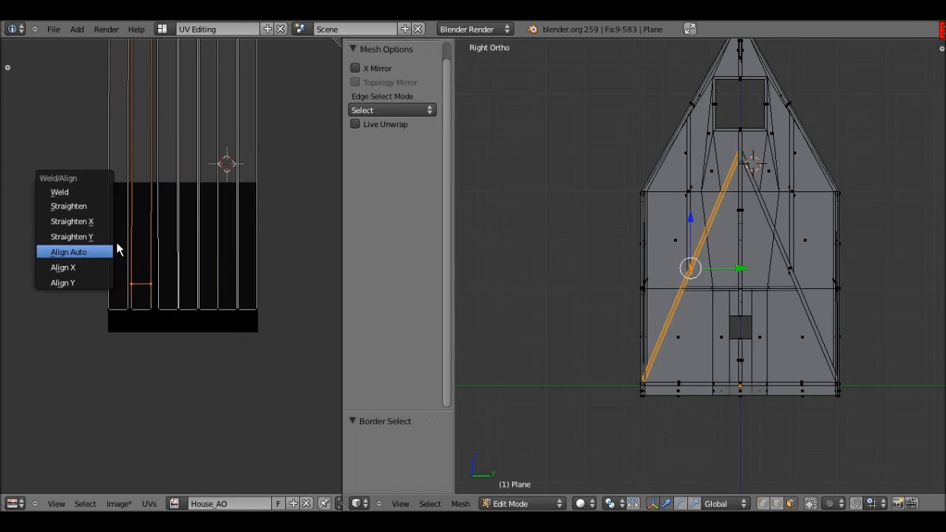
Step: Align Auto the selected beam-strip UV island into a compact straightened cluster
{"action": "left_click", "coordinate": [68, 252]}
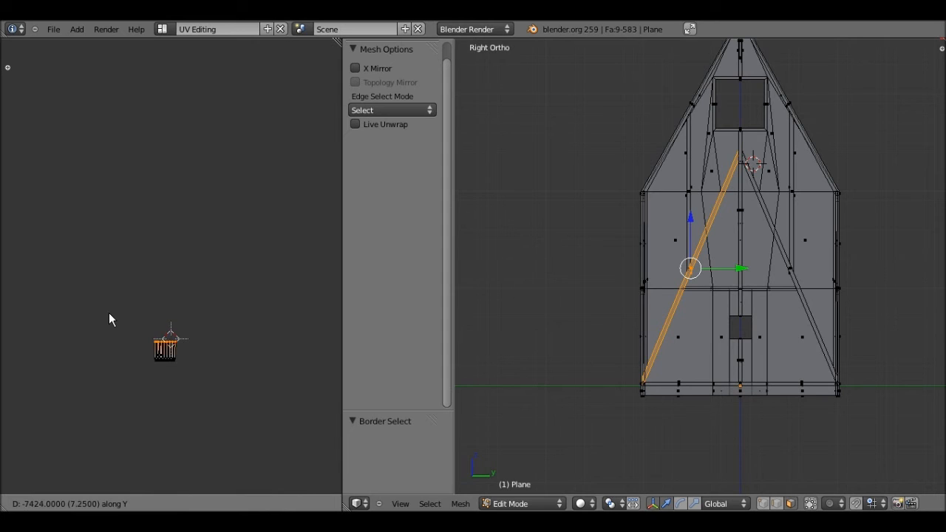
{"action": "mouse_move", "coordinate": [116, 292]}
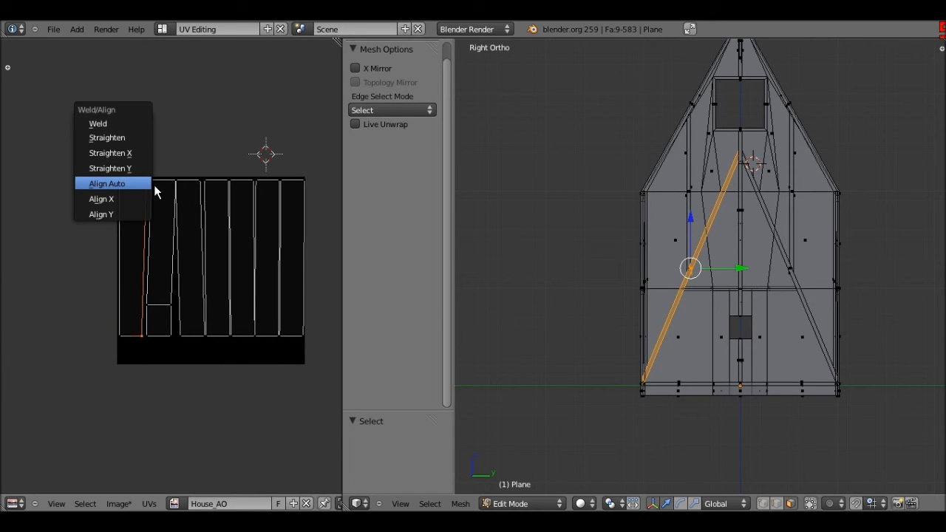
Step: Align Auto each of the five remaining beam-strip islands into straight vertical columns
{"action": "left_click", "coordinate": [107, 183]}
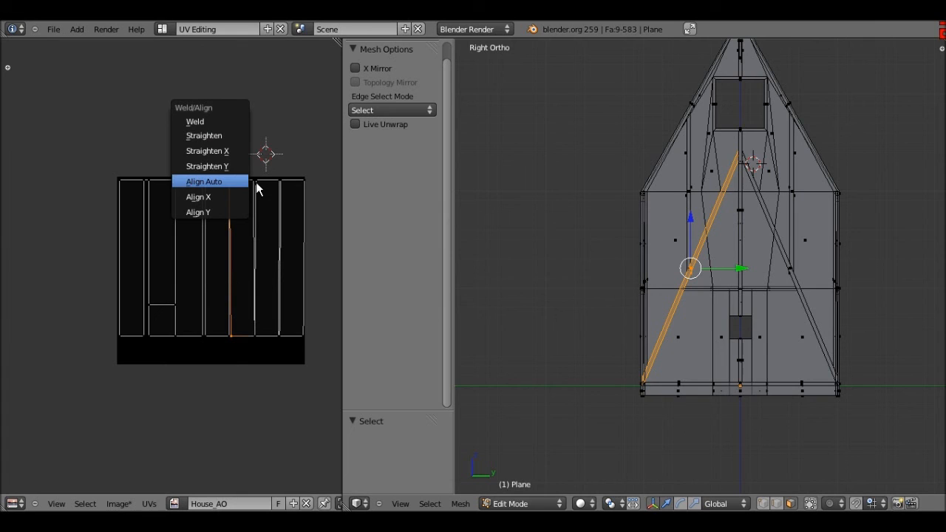
{"action": "left_click", "coordinate": [204, 180]}
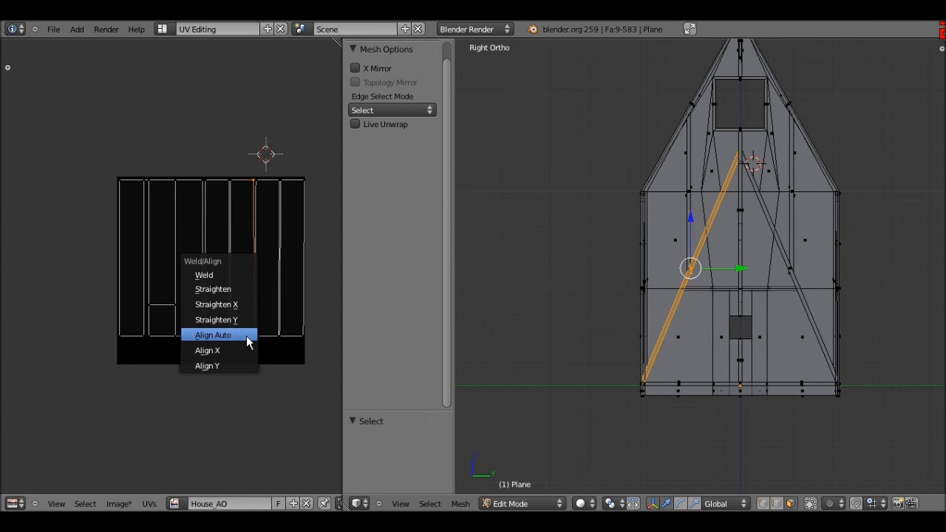
{"action": "left_click", "coordinate": [213, 334]}
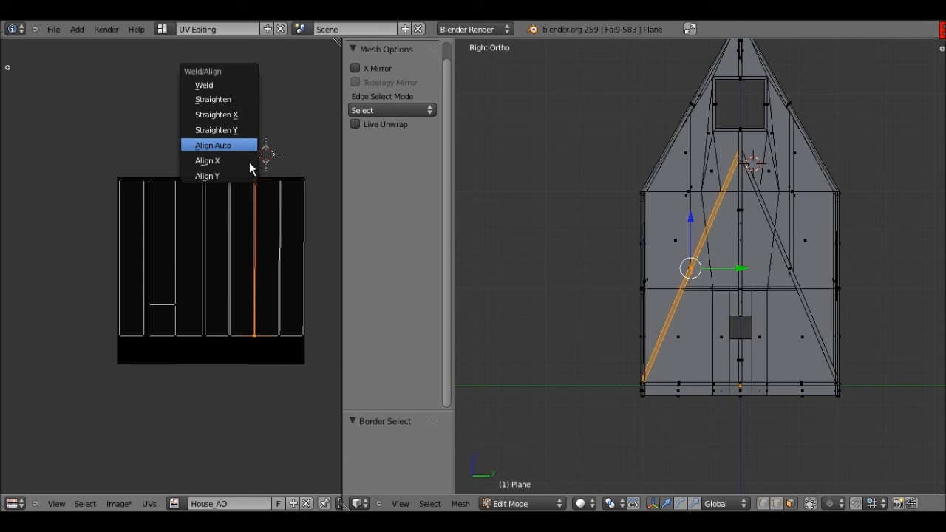
{"action": "left_click", "coordinate": [207, 159]}
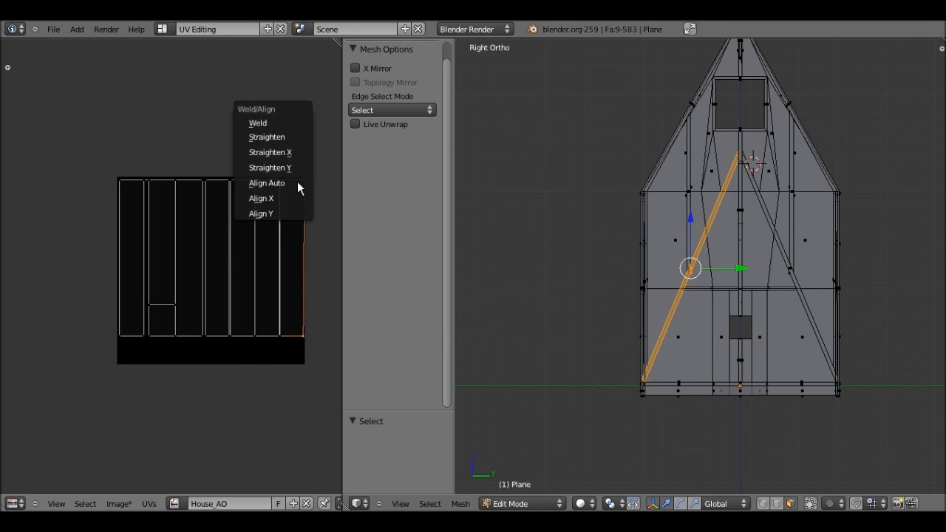
{"action": "left_click", "coordinate": [266, 184]}
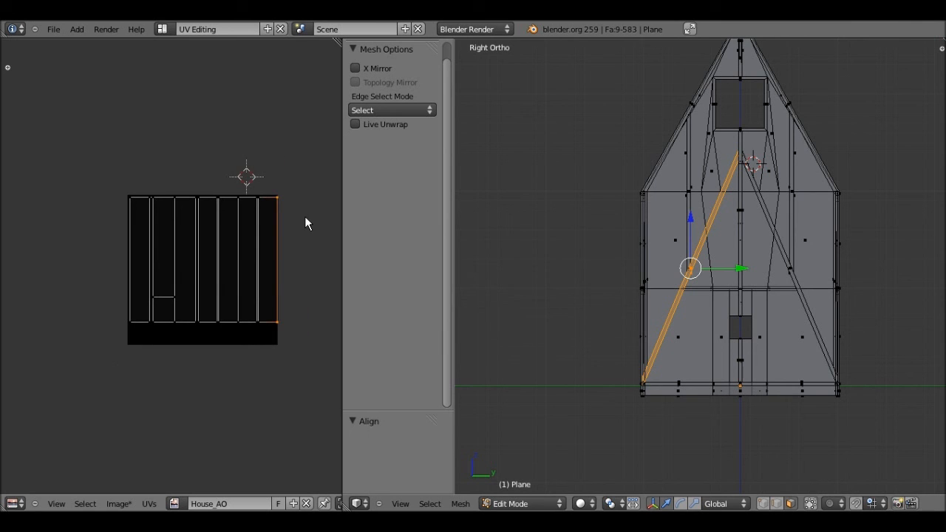